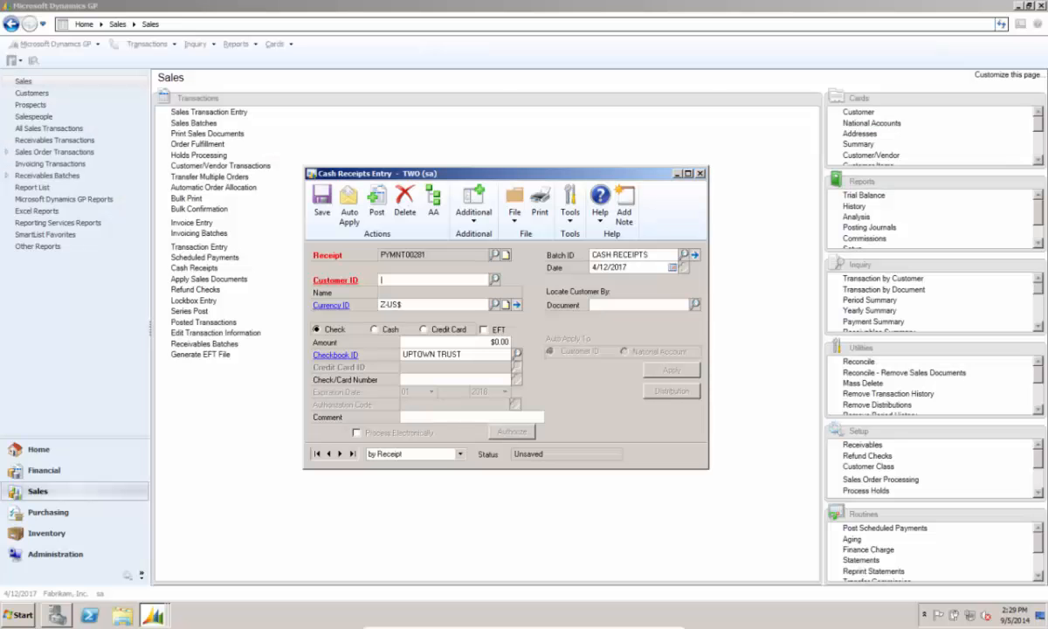
Enter customer Blue Yonder Airlines and apply the $150.00 receipt to its invoice
{"action": "type", "text": "BLUEYOND0001"}
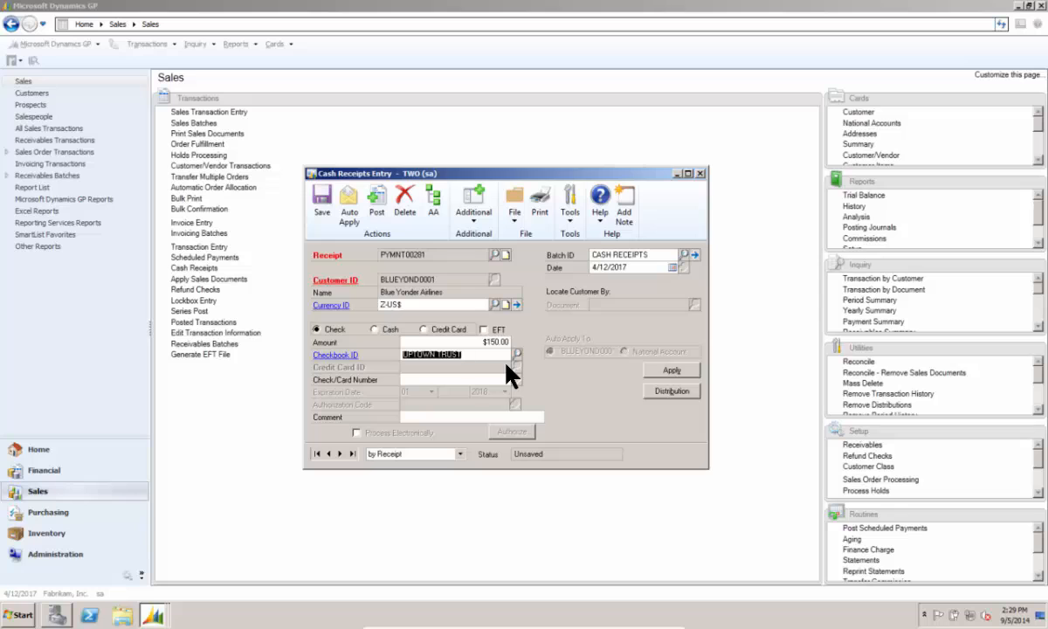
{"action": "left_click", "coordinate": [671, 370]}
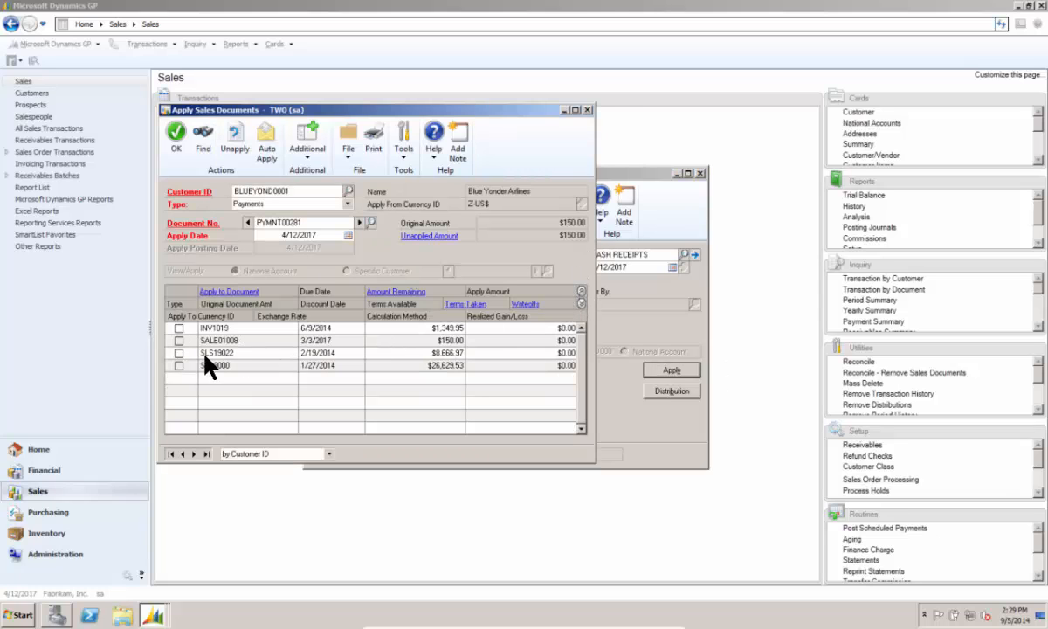
{"action": "left_click", "coordinate": [179, 340]}
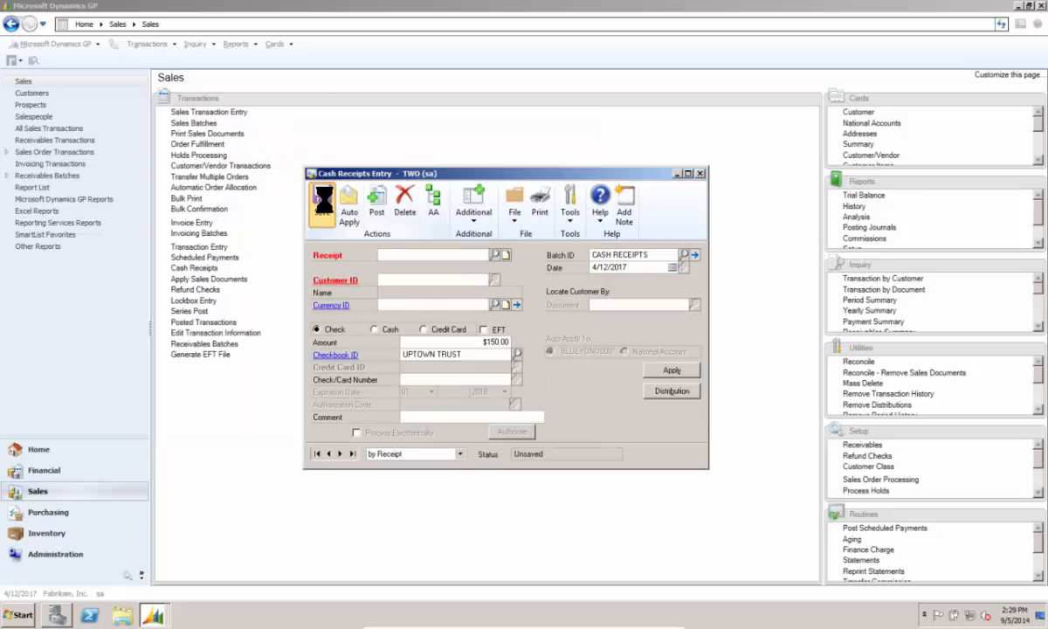
Save receipt PYMNT00281, then look up Dial Direct Paging via 'PAGING' and open its invoices for applying
{"action": "left_click", "coordinate": [323, 199]}
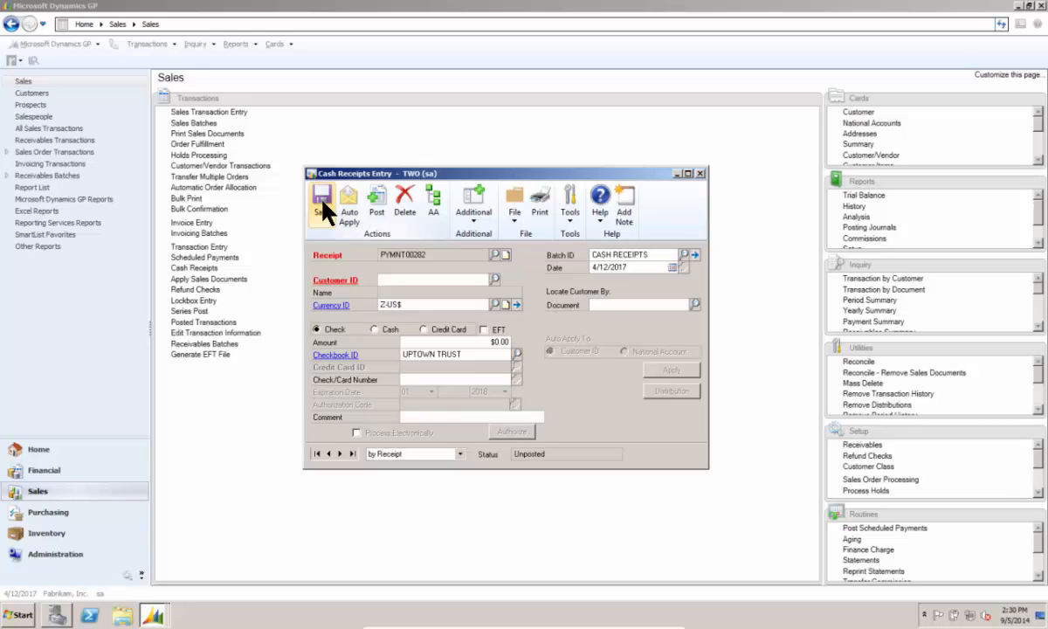
{"action": "type", "text": "PAGING"}
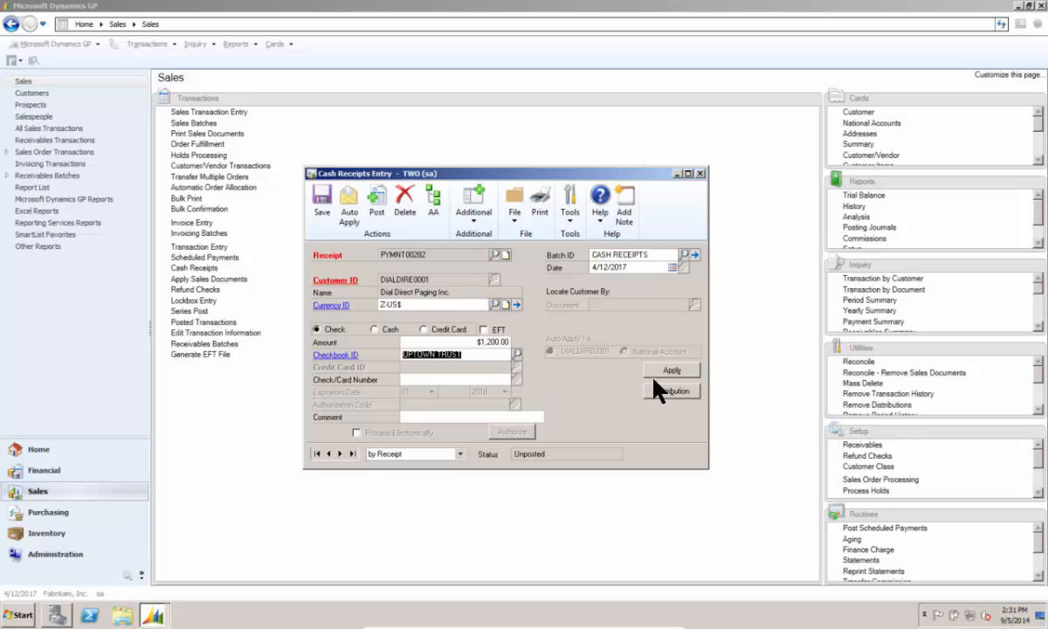
{"action": "left_click", "coordinate": [671, 369]}
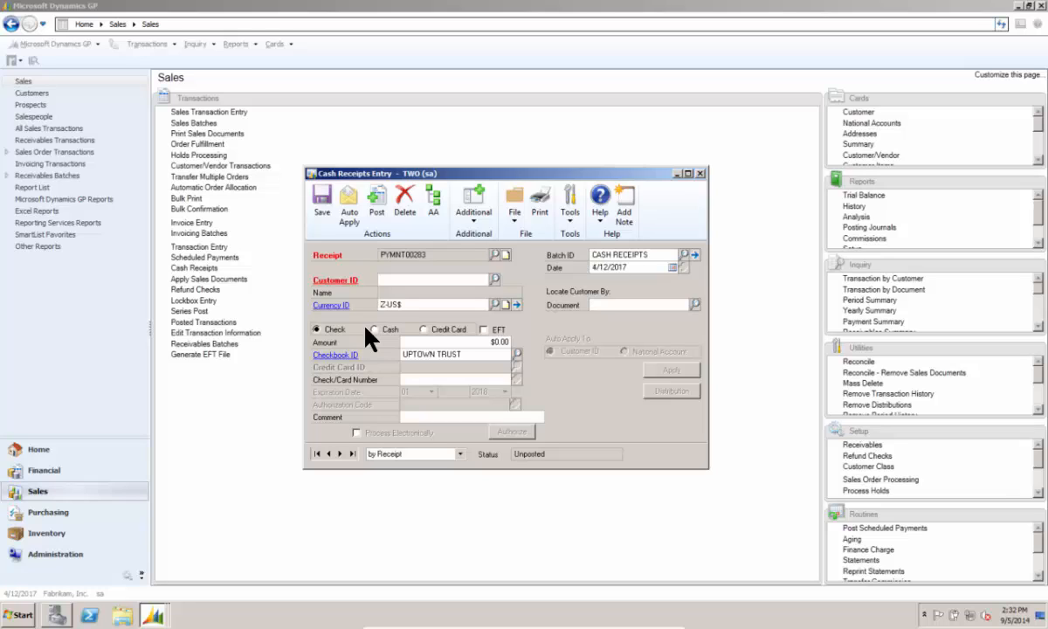
Enter customer CENTRALC0001, apply the $31.95 receipt fully to INV1014, and save
{"action": "type", "text": "INV1014"}
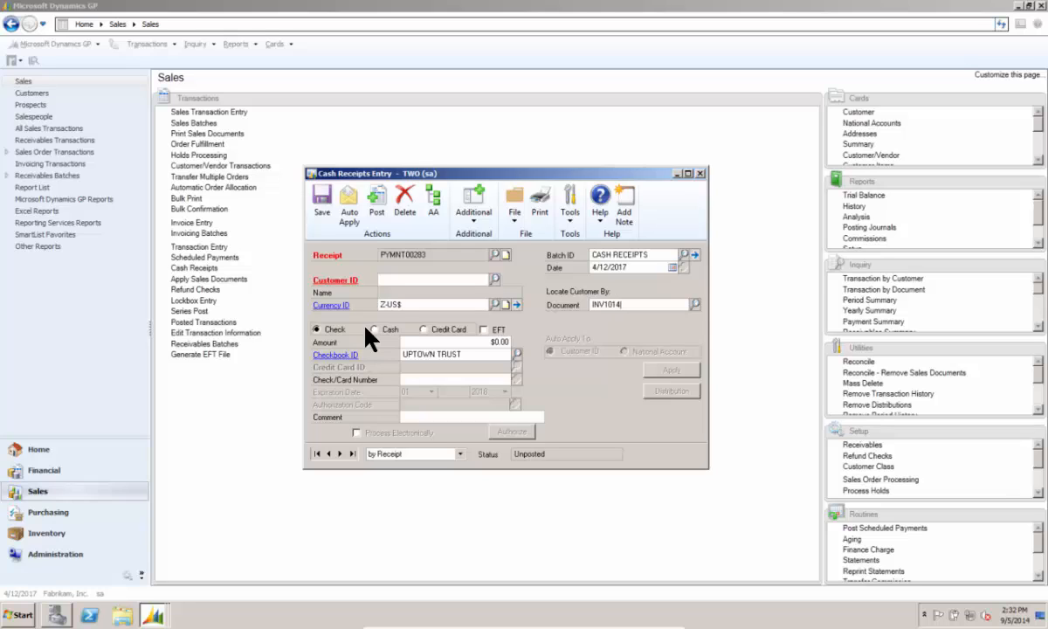
{"action": "type", "text": "CENTRALC0001"}
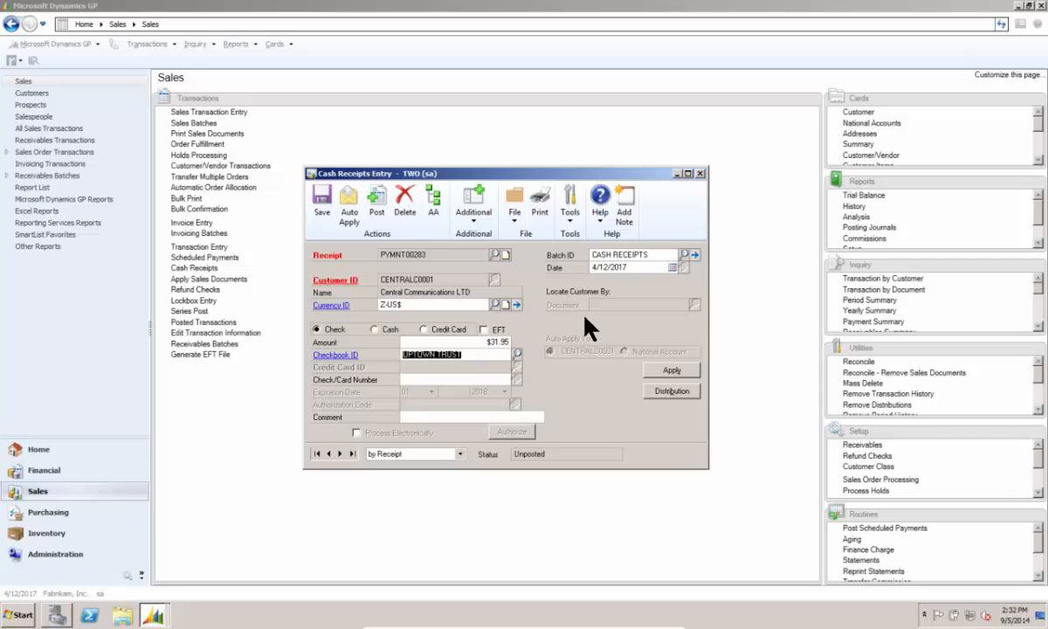
{"action": "left_click", "coordinate": [671, 369]}
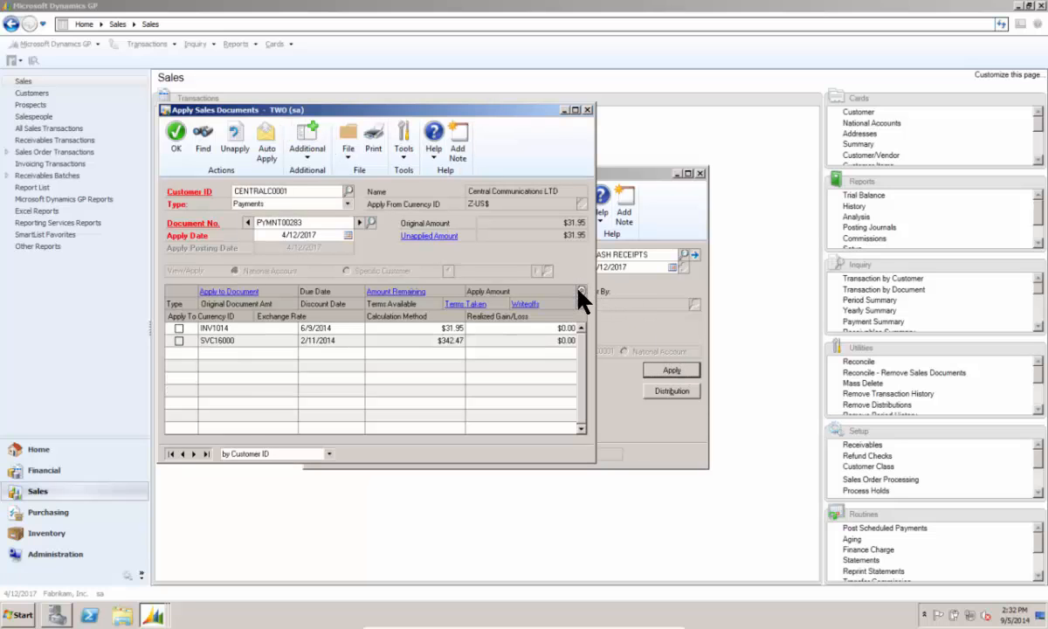
{"action": "left_click", "coordinate": [179, 327]}
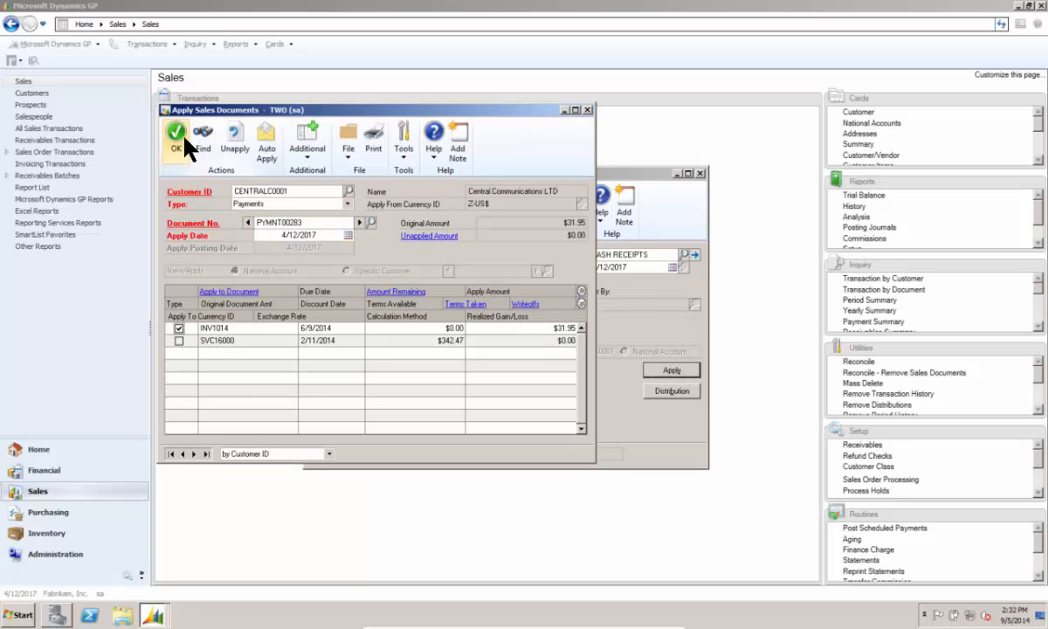
{"action": "left_click", "coordinate": [176, 135]}
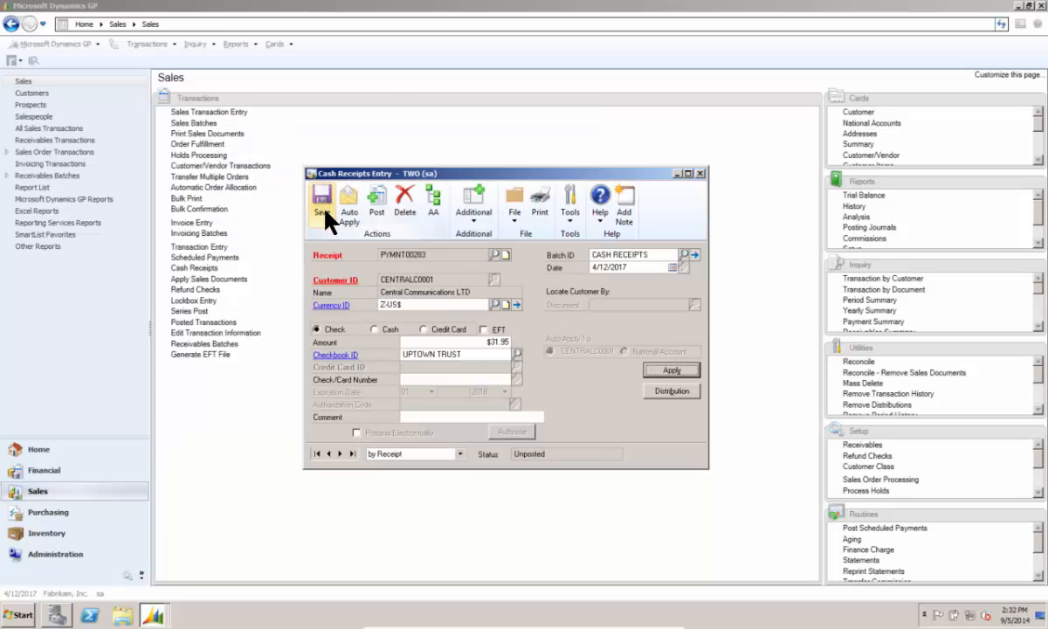
{"action": "left_click", "coordinate": [321, 201]}
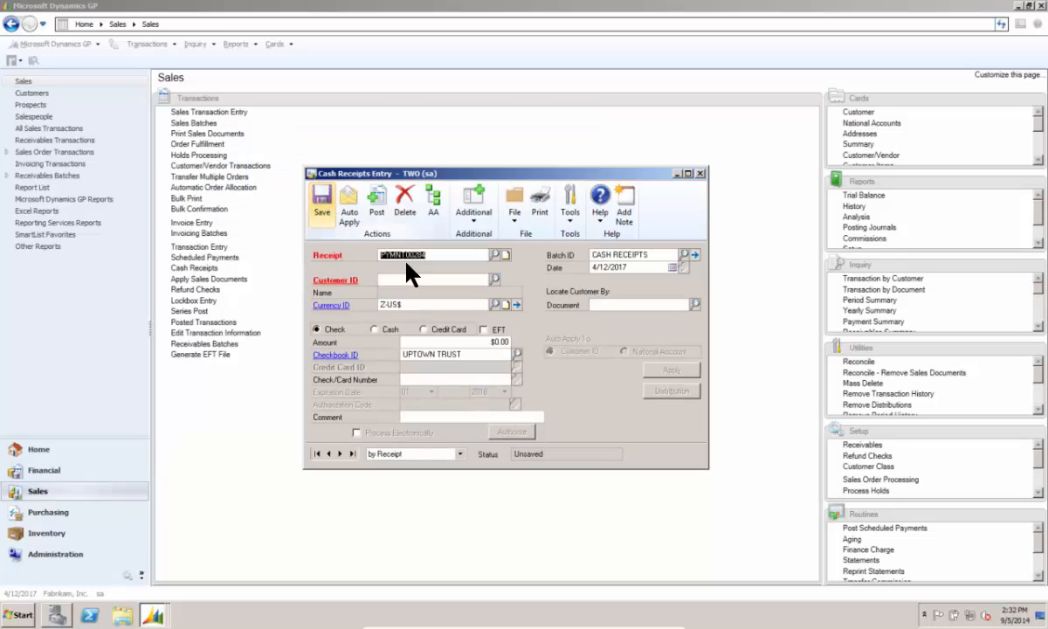